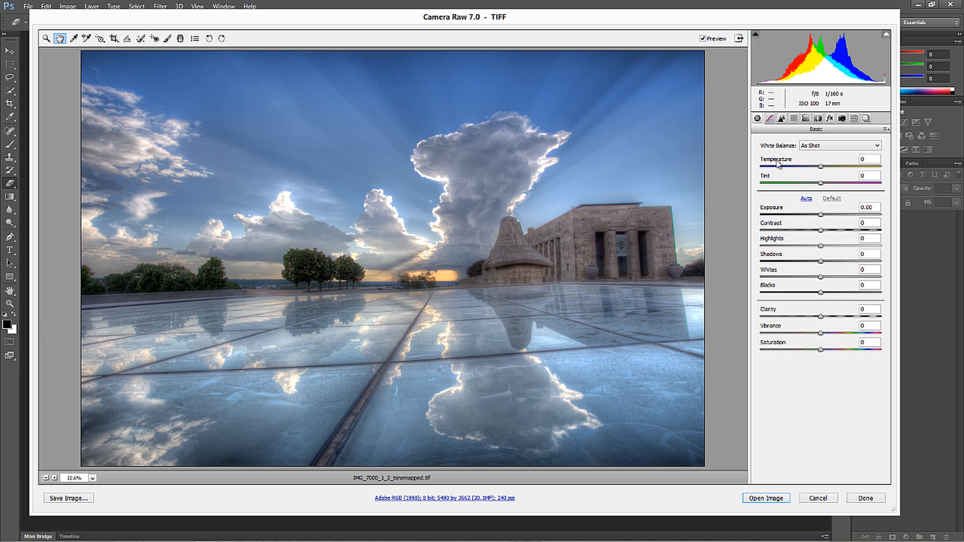
mouse_move(835, 381)
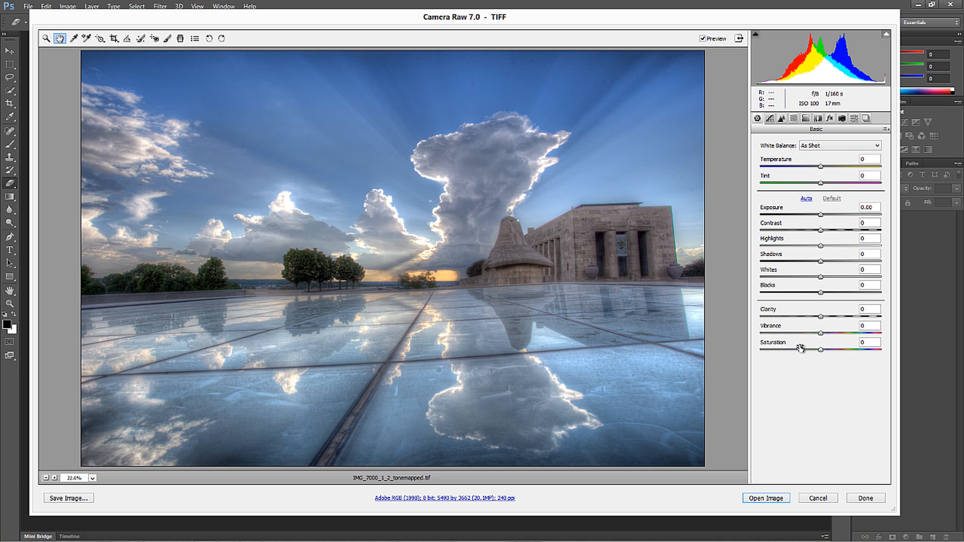
Step: Set Saturation -100, Clarity +100, Contrast +71, then lift Shadows to +25 and Blacks to +31
text(-100)
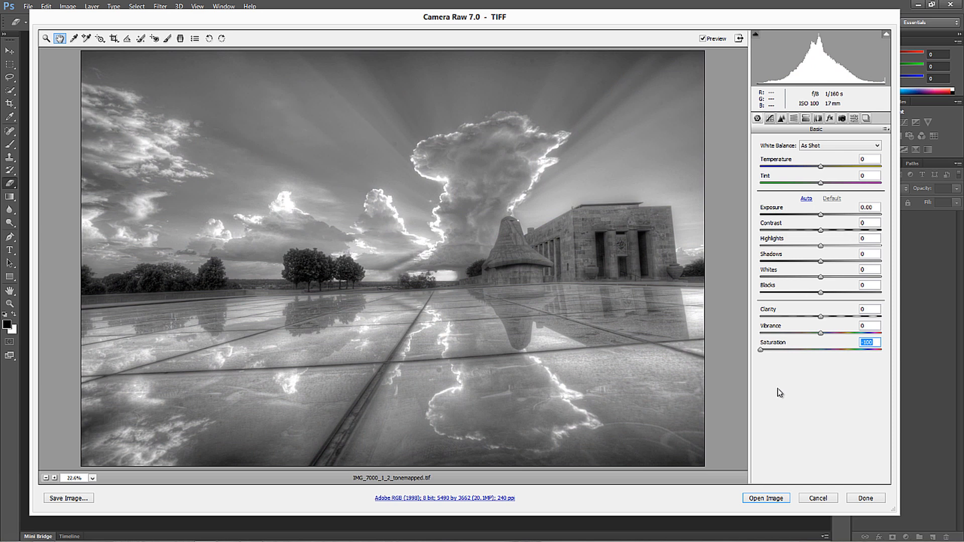
mouse_move(826, 321)
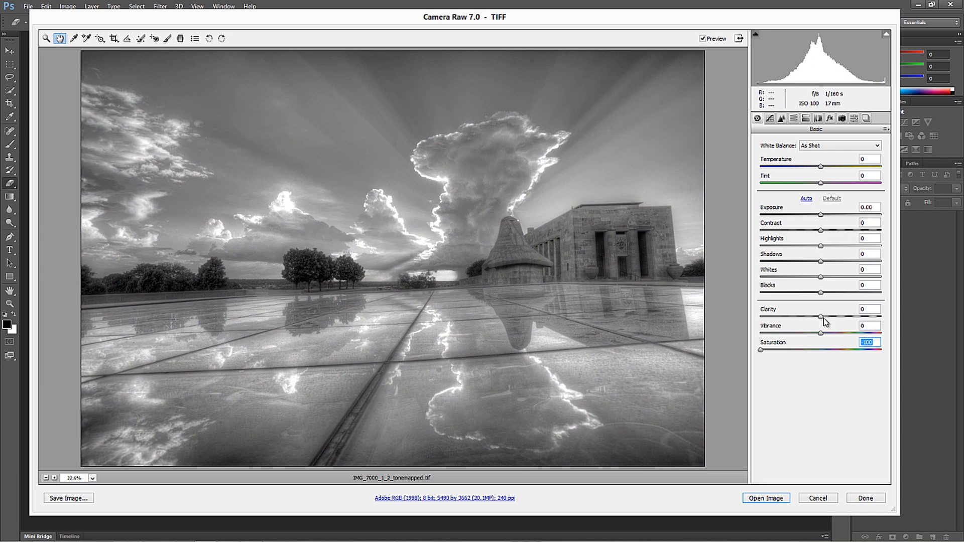
mouse_move(823, 321)
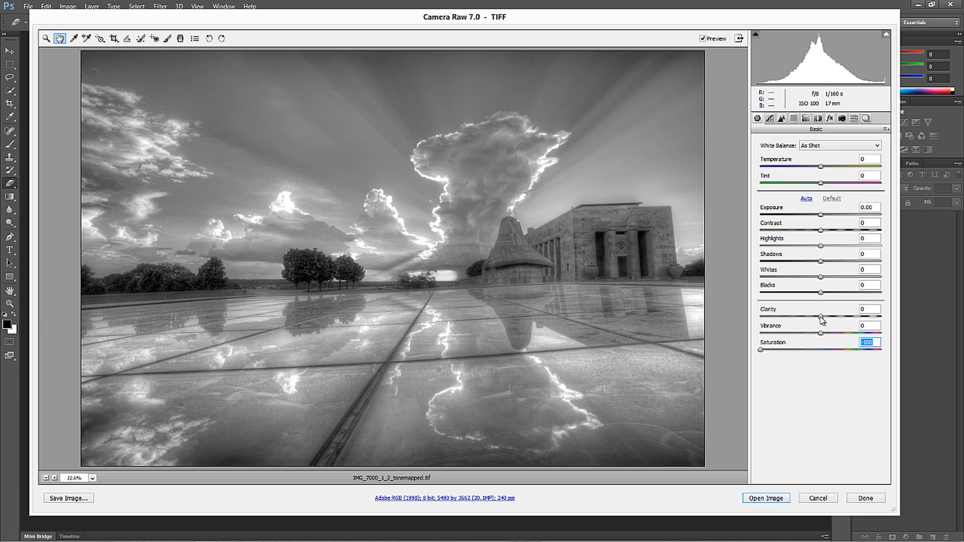
drag(821, 316, 879, 316)
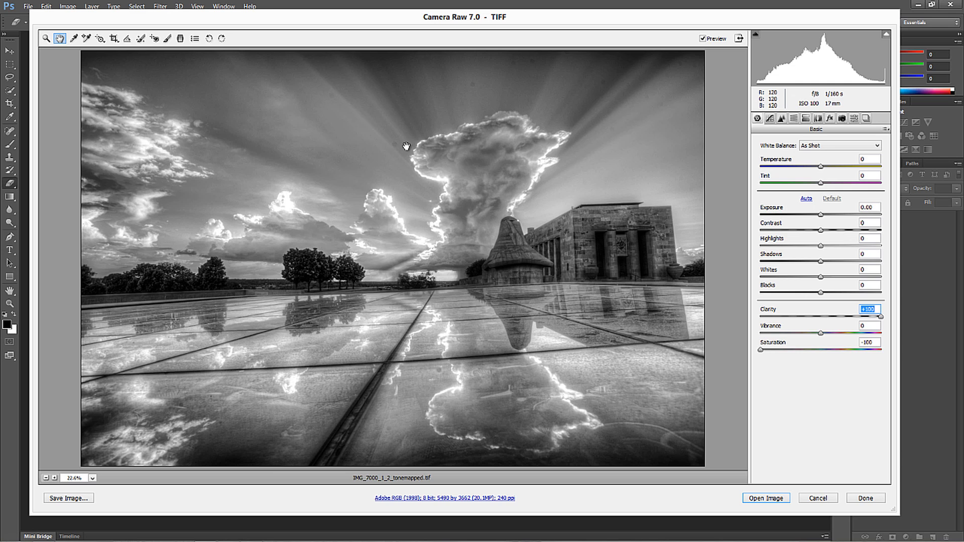
mouse_move(666, 76)
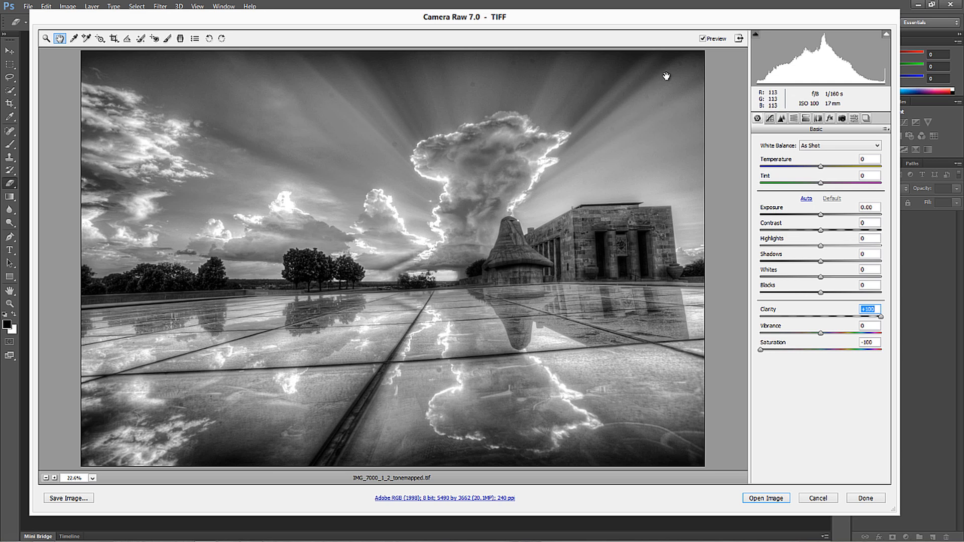
drag(819, 231, 852, 231)
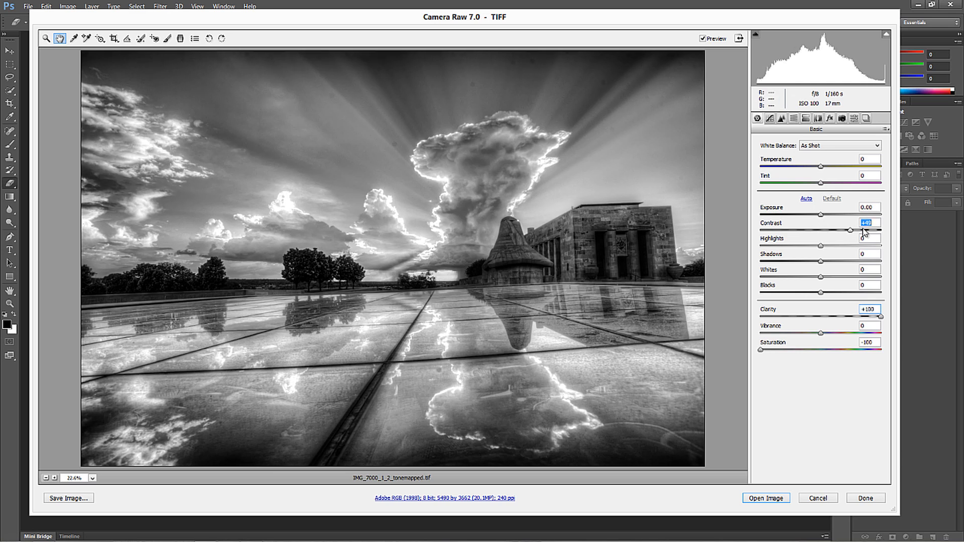
drag(851, 229, 882, 229)
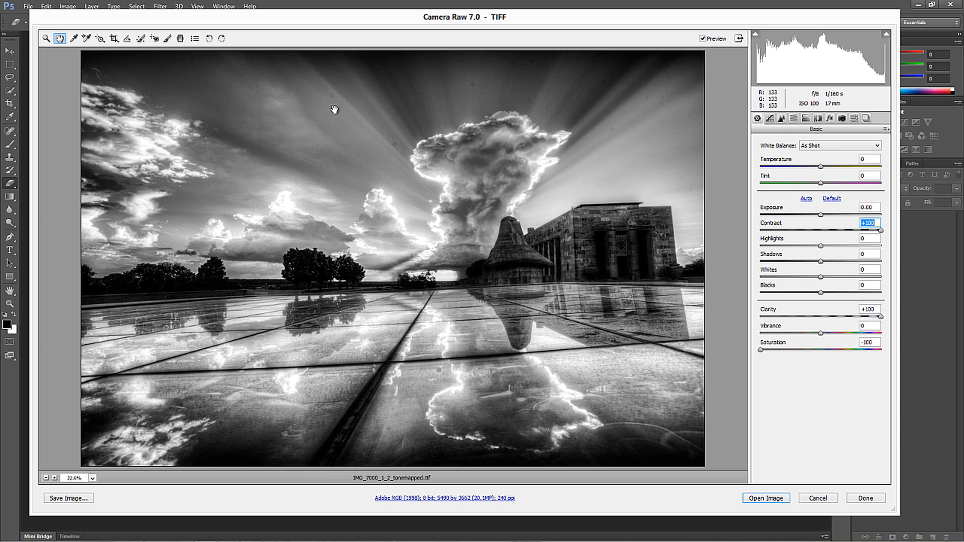
mouse_move(608, 91)
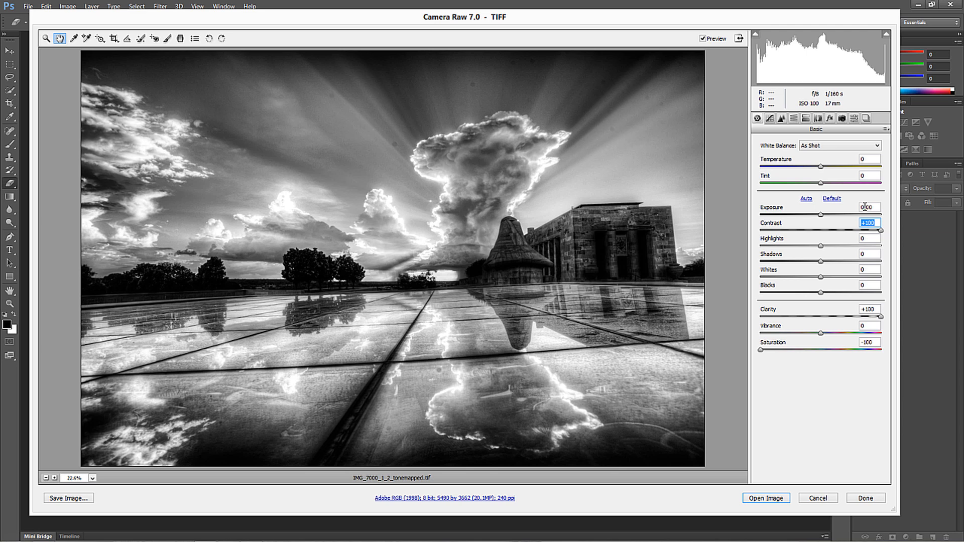
drag(886, 215, 868, 215)
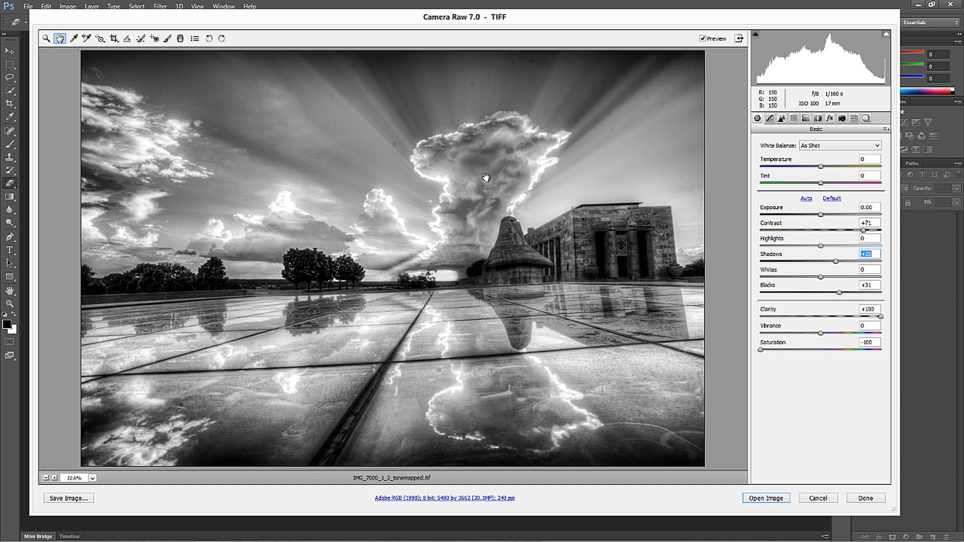
mouse_move(657, 149)
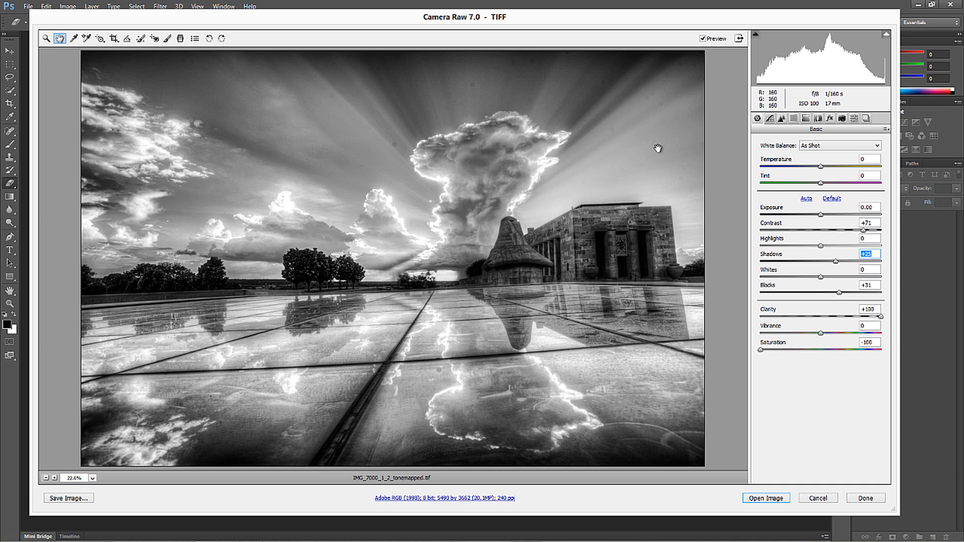
mouse_move(895, 391)
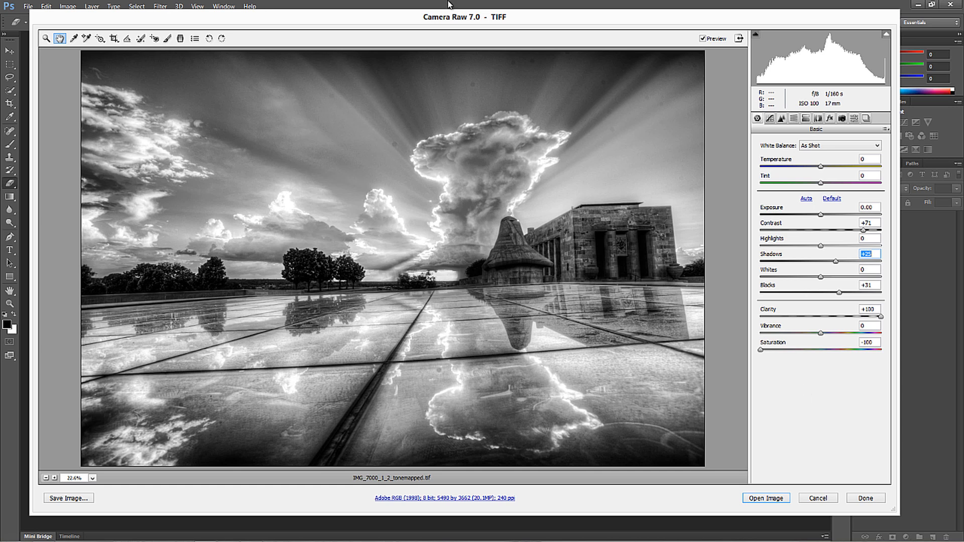
Step: Heal a first dust spot in the upper-left sky with Spot Removal, radius 6, overlay shown
click(140, 38)
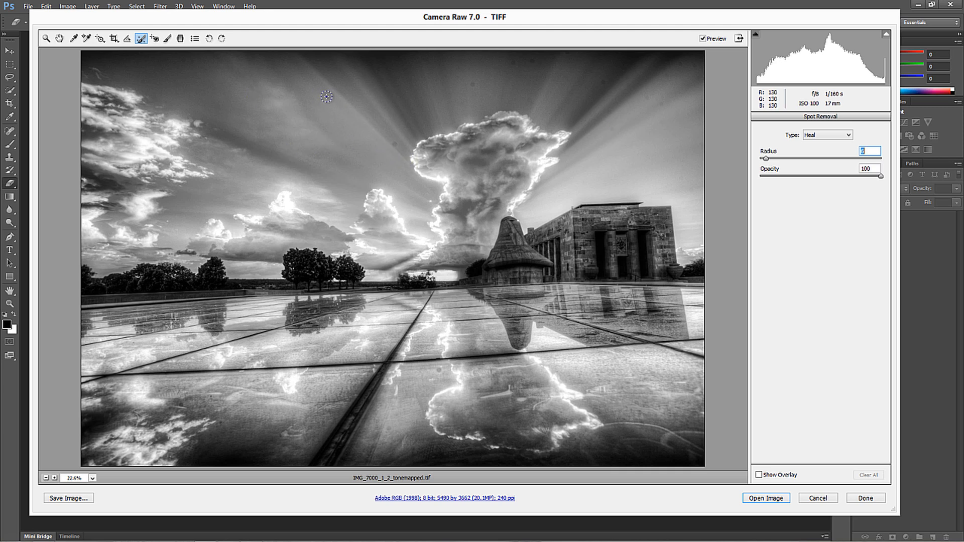
mouse_move(332, 97)
text(6)
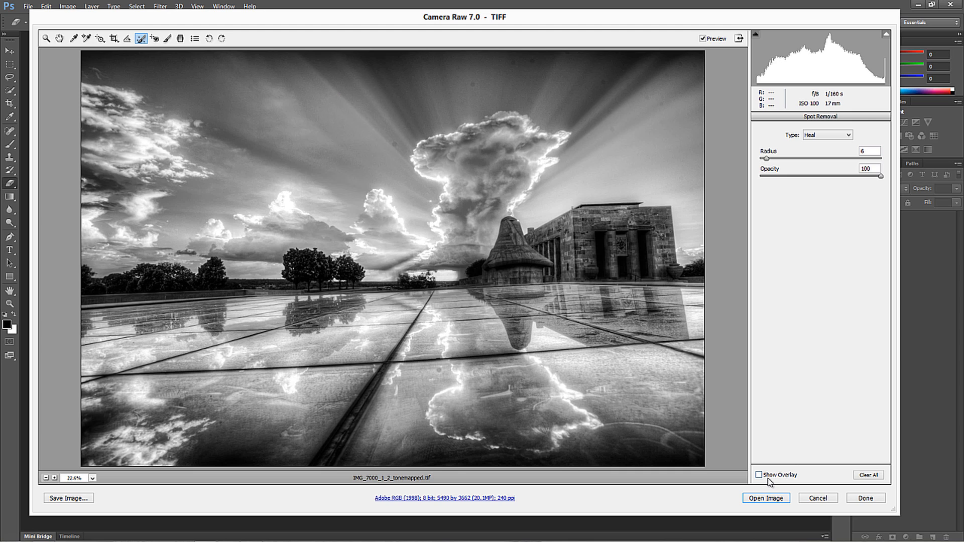
click(760, 476)
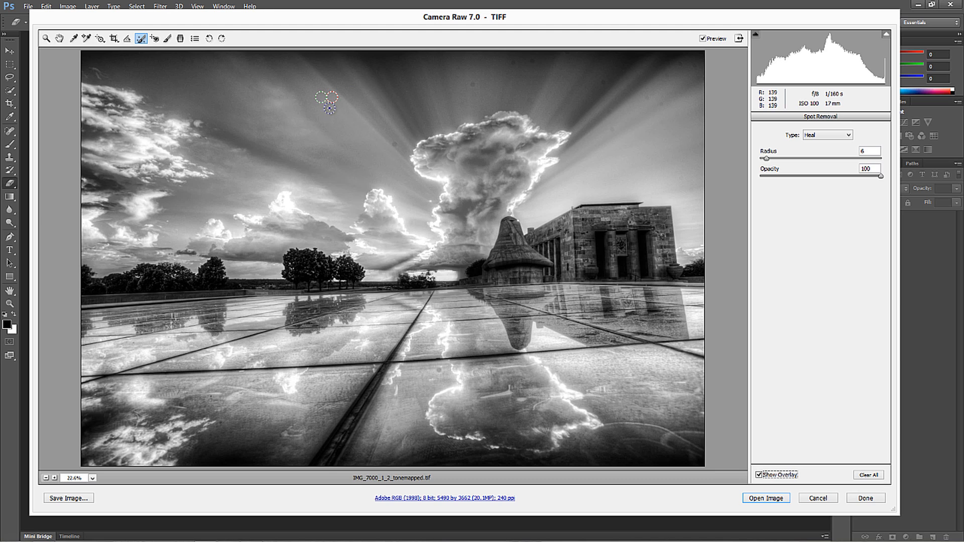
Step: Heal the dust spots across the upper and upper-right sky above the big cloud
drag(330, 101, 366, 92)
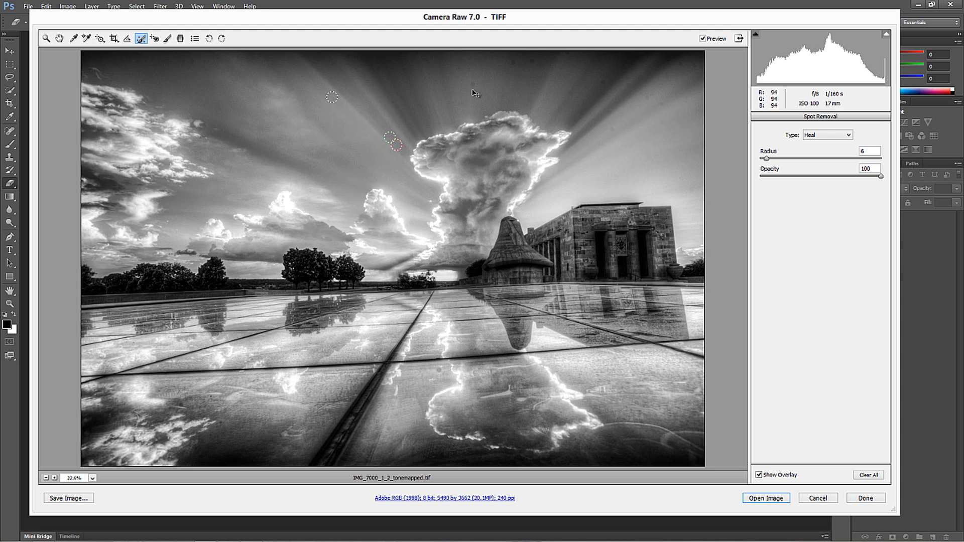
click(470, 89)
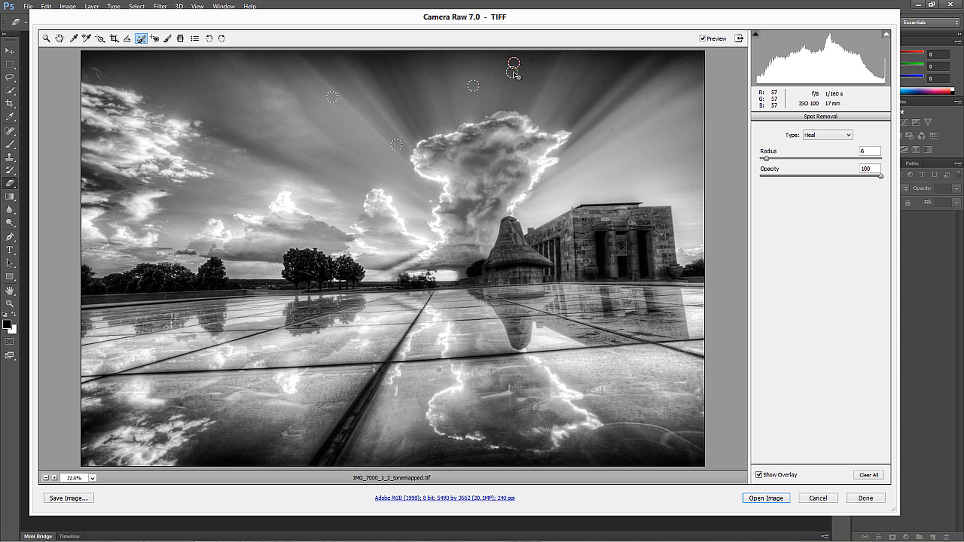
click(539, 61)
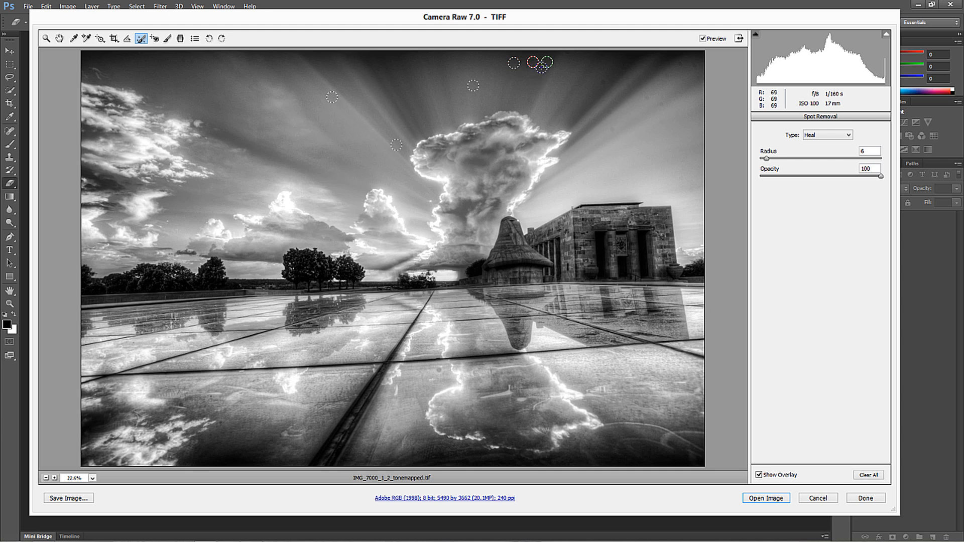
click(528, 100)
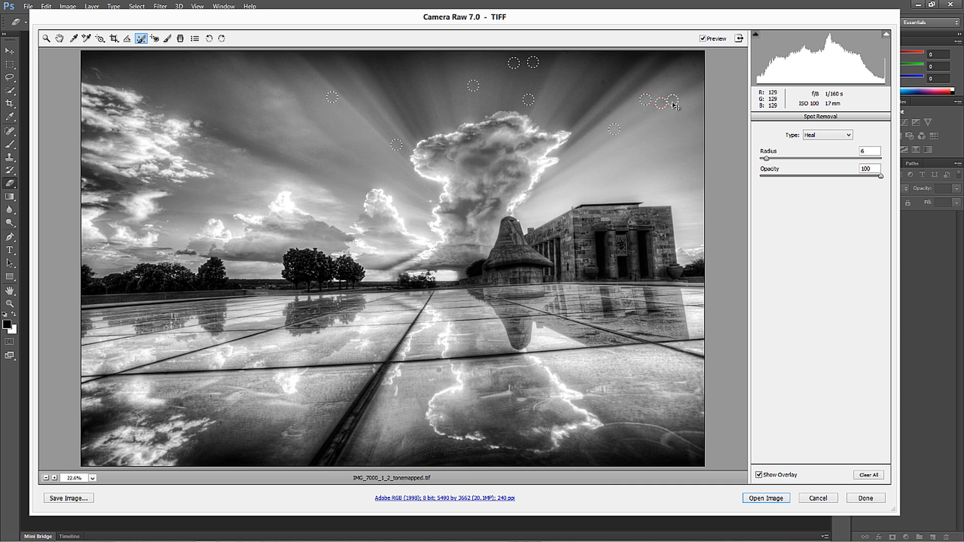
click(606, 110)
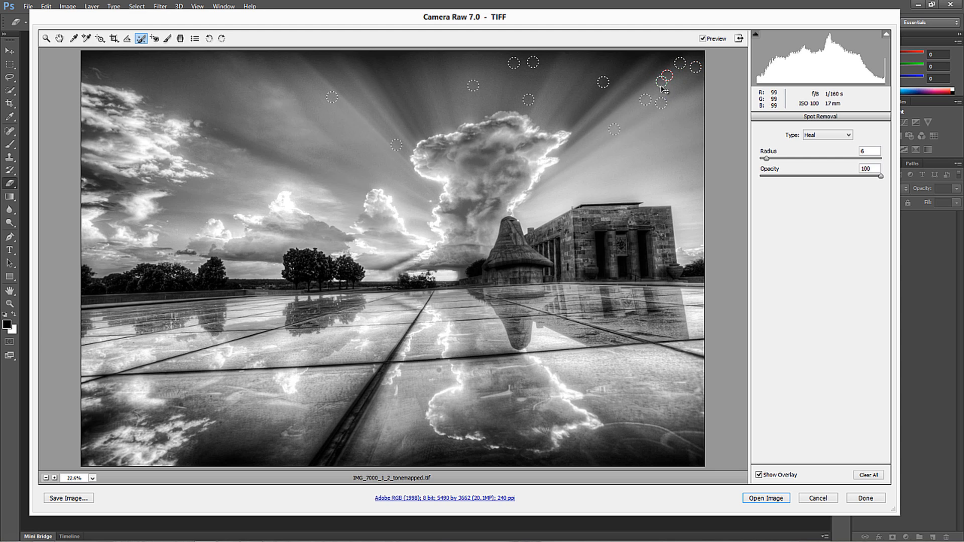
Step: Heal the remaining spots in the top corners of the sky and the cloud reflection
click(666, 187)
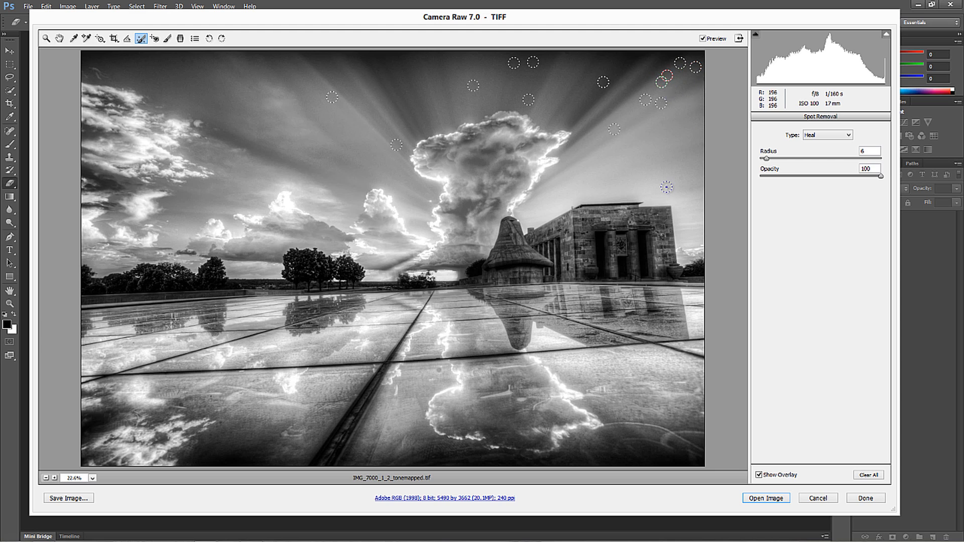
click(242, 120)
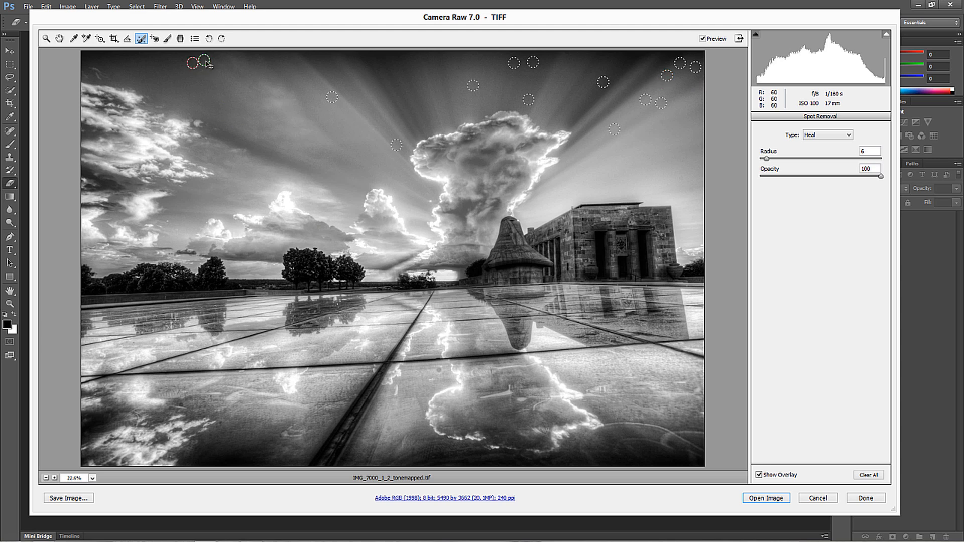
click(142, 81)
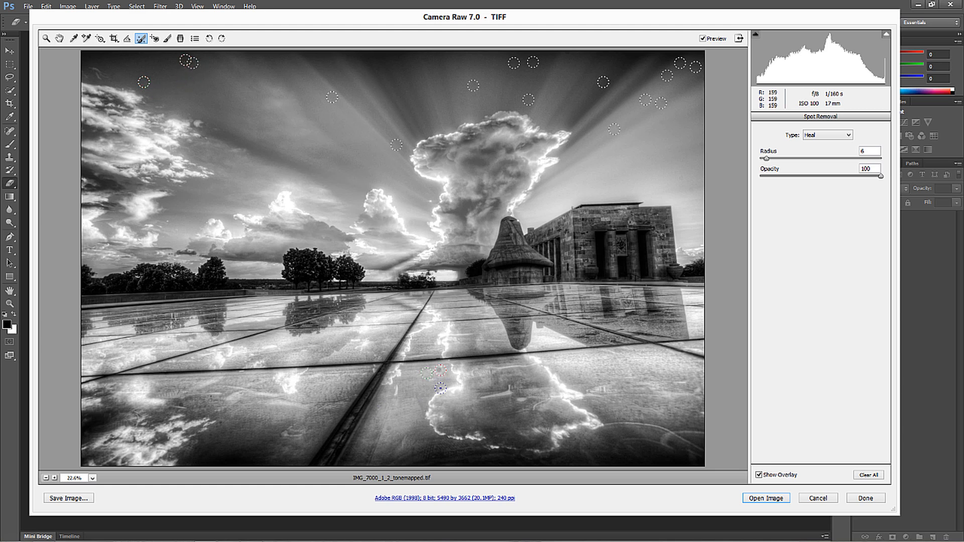
mouse_move(783, 488)
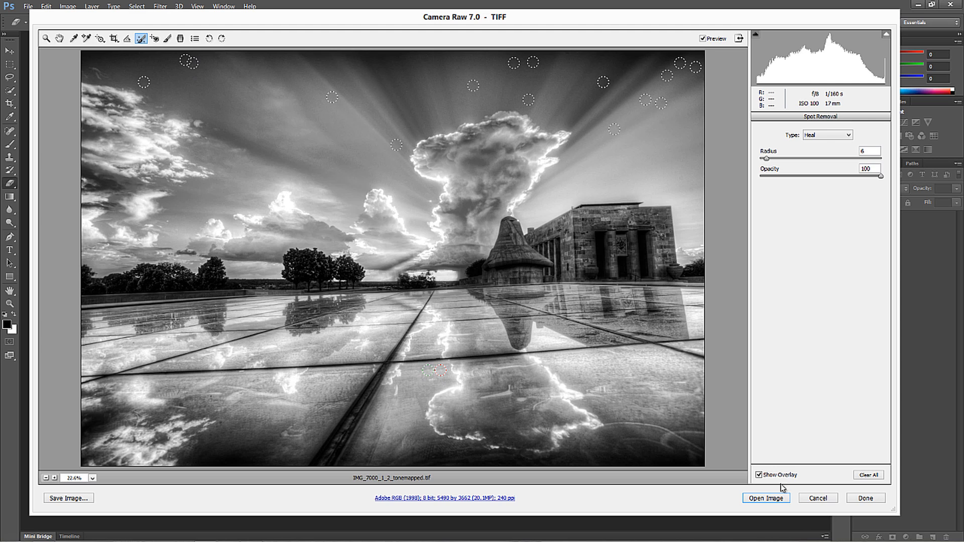
Step: Hide the healing-spot overlay to show the cleaned image
click(760, 475)
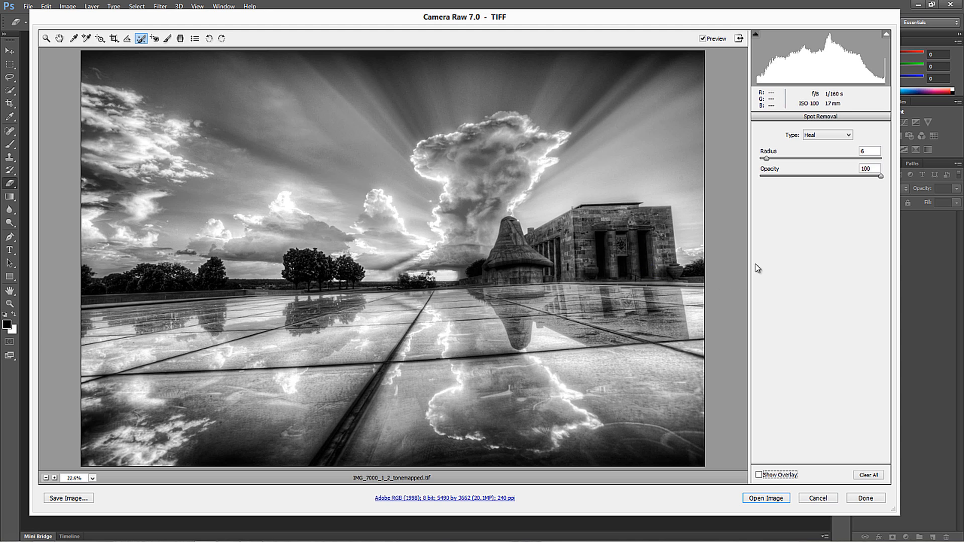
mouse_move(58, 51)
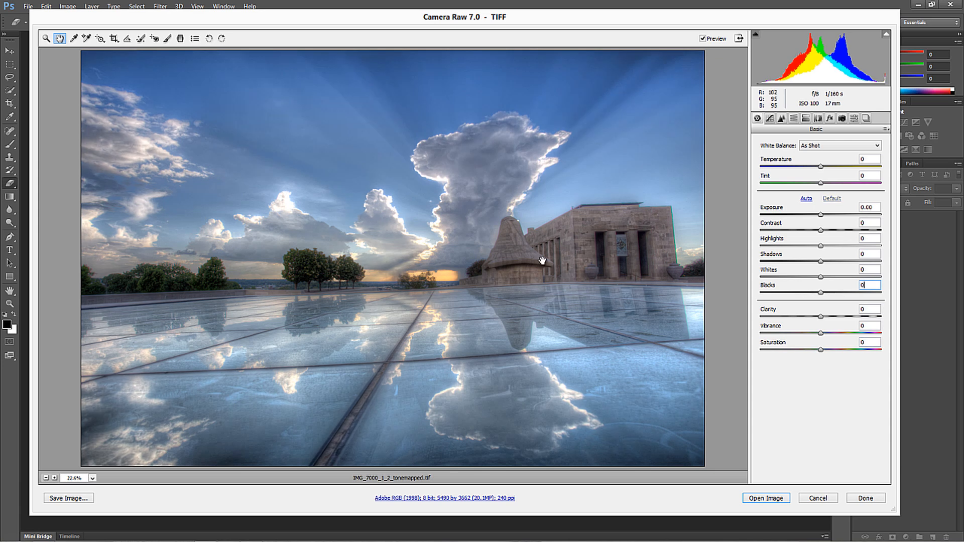
click(141, 39)
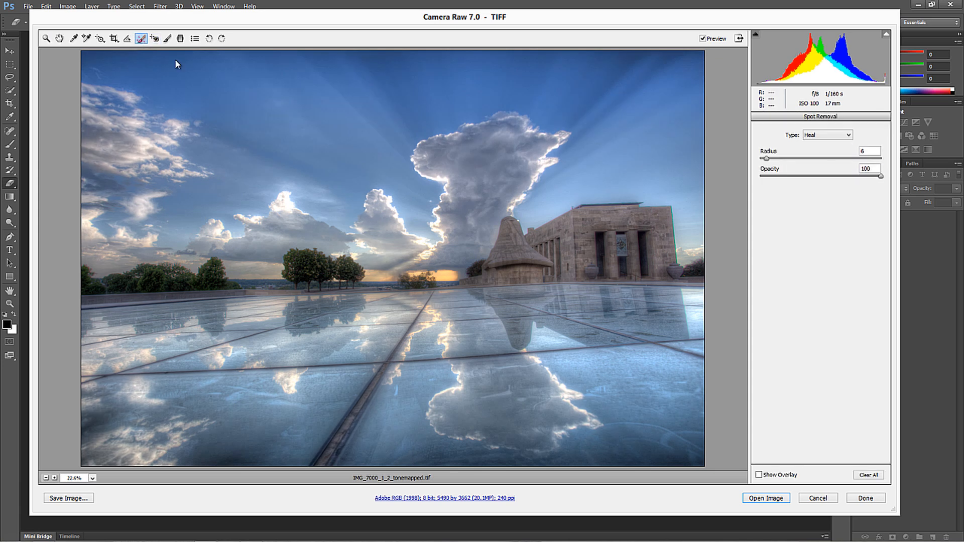
click(761, 475)
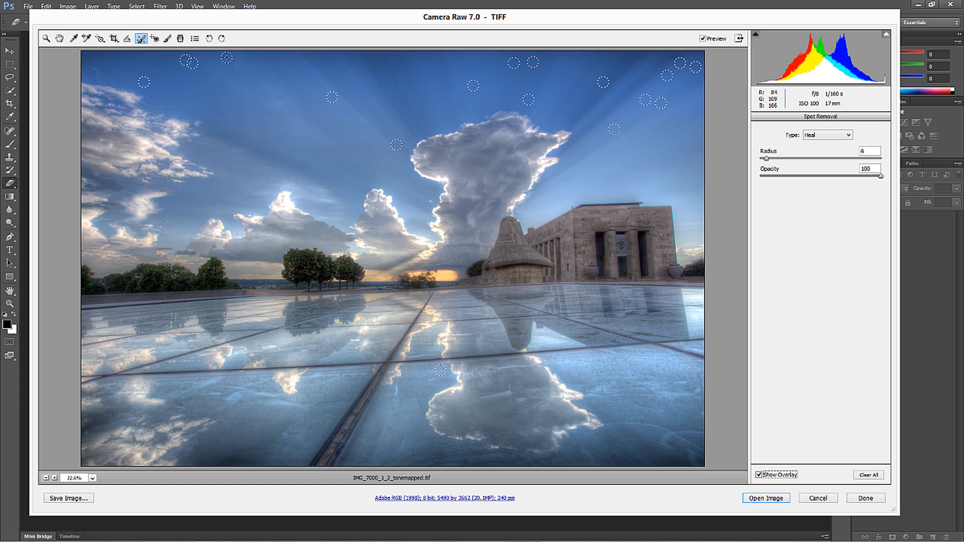
mouse_move(59, 38)
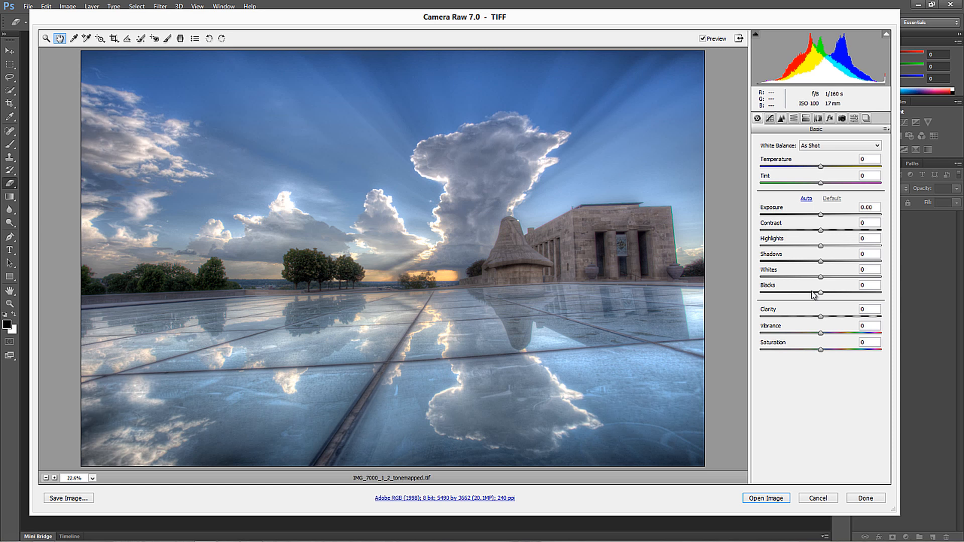
mouse_move(823, 234)
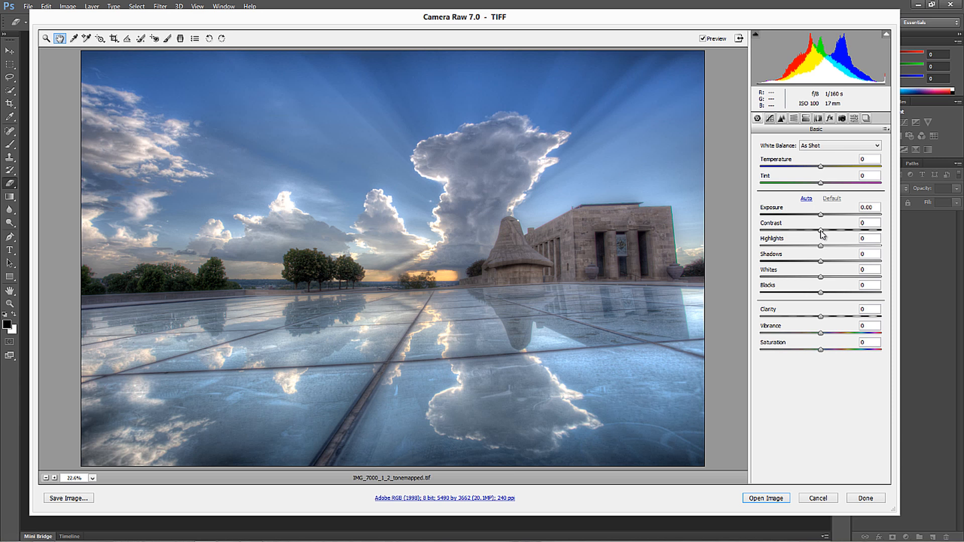
mouse_move(839, 237)
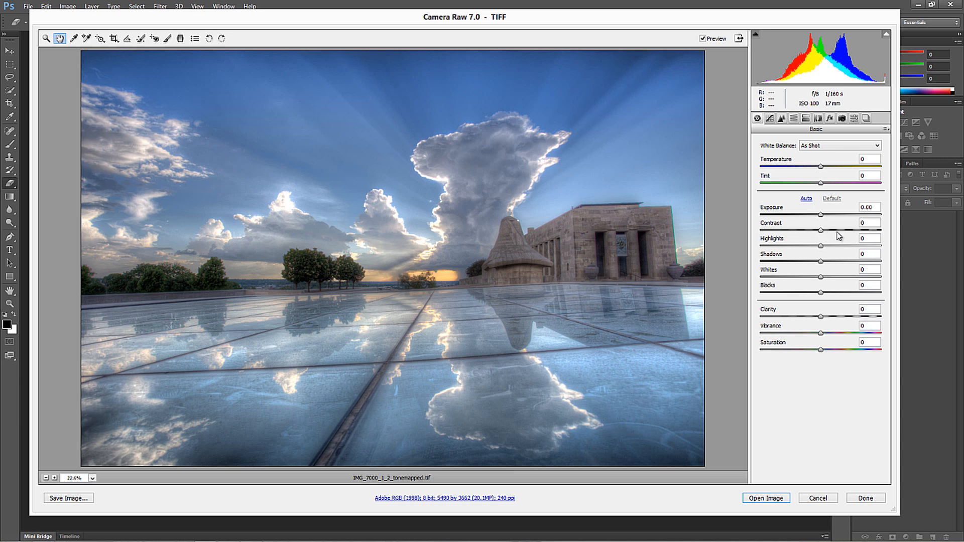